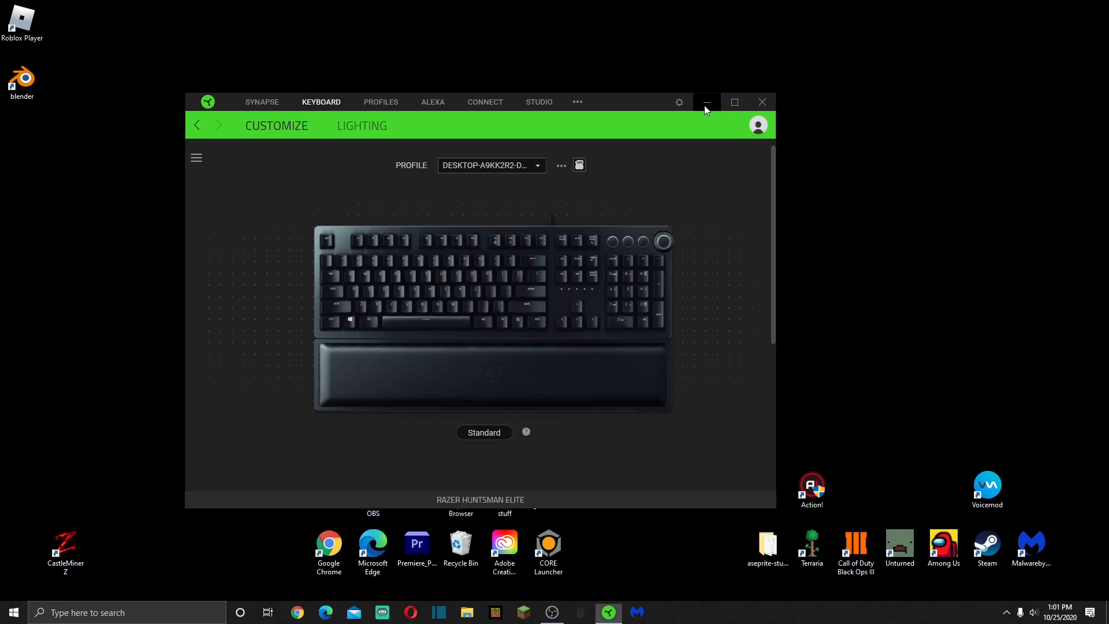
Minimize Synapse and restore it to show the Huntsman Elite's two default profiles.
{"action": "left_click", "coordinate": [705, 102]}
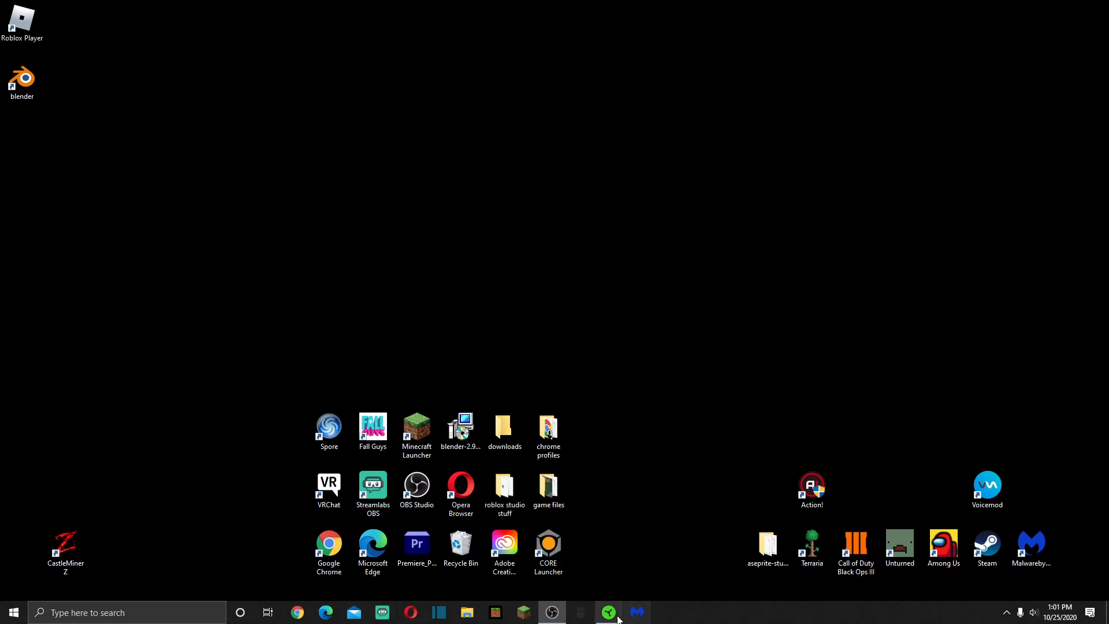
{"action": "left_click", "coordinate": [606, 612]}
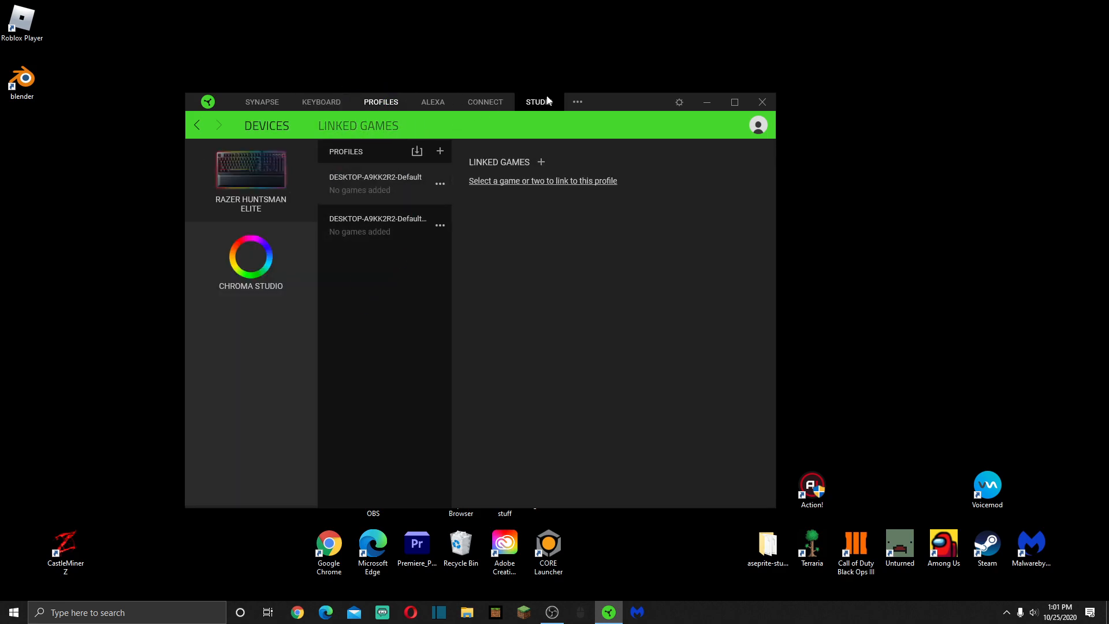
Show the ••• dropdown of extra modules: Visualizer, Nanoleaf, Macro and Hue.
{"action": "left_click", "coordinate": [576, 101]}
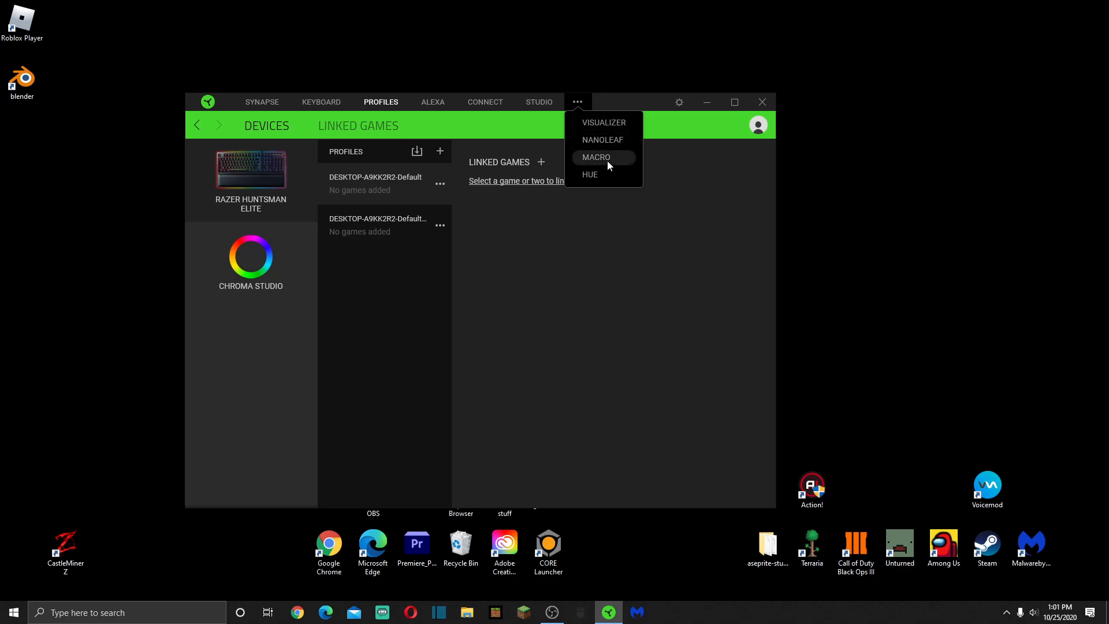
{"action": "mouse_move", "coordinate": [602, 139]}
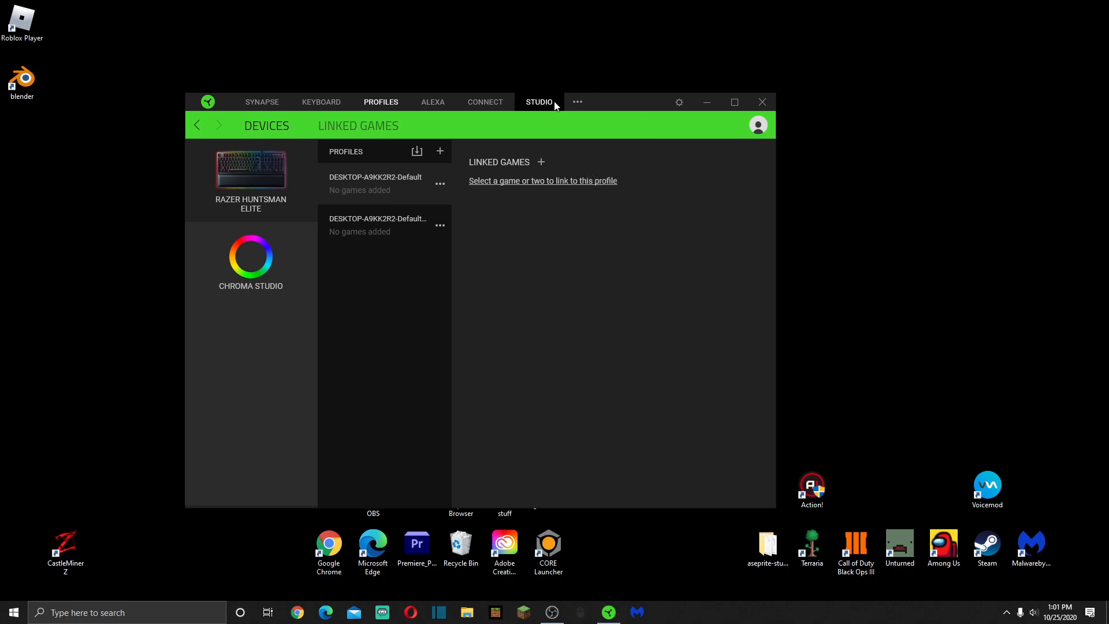
{"action": "left_click", "coordinate": [576, 101]}
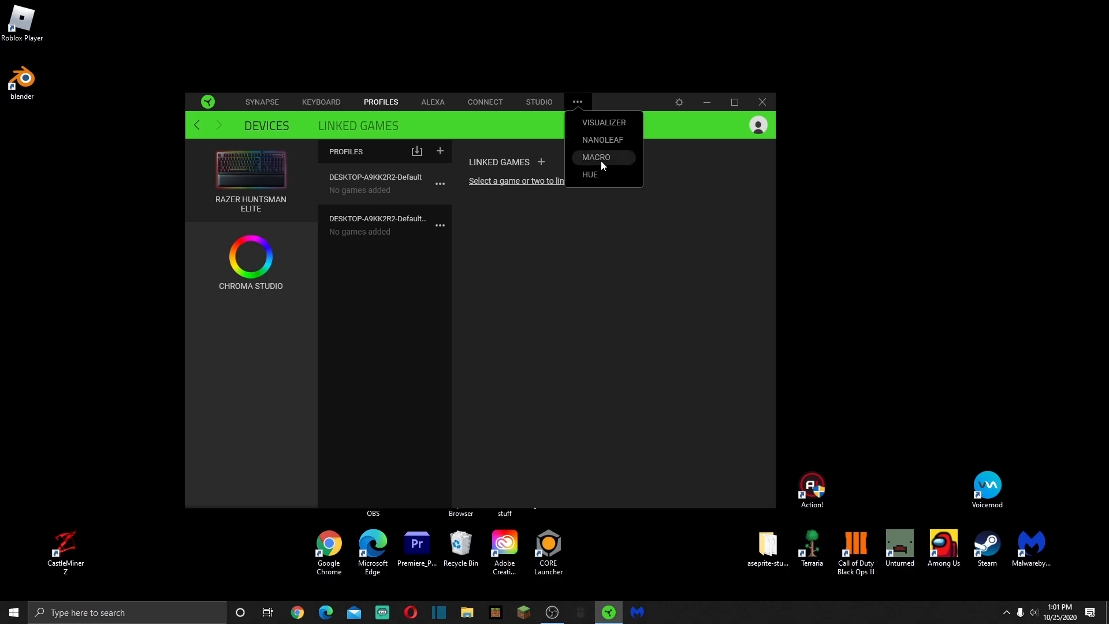
Open the Macro module to view Macro 1, Macro 2 and Macro 3.
{"action": "left_click", "coordinate": [595, 157]}
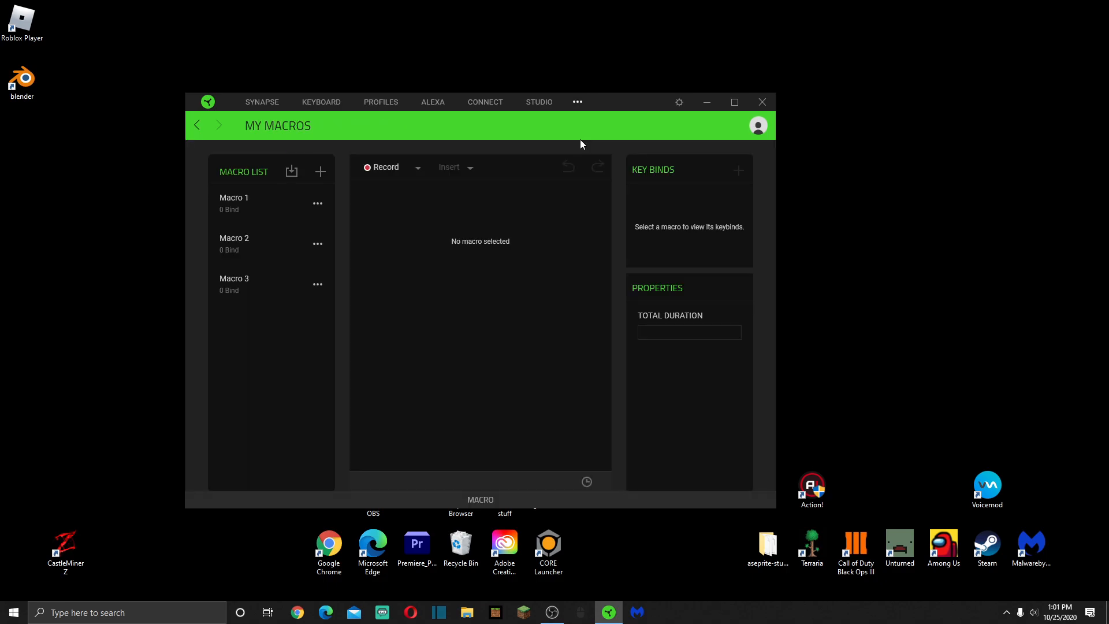
{"action": "mouse_move", "coordinate": [541, 94]}
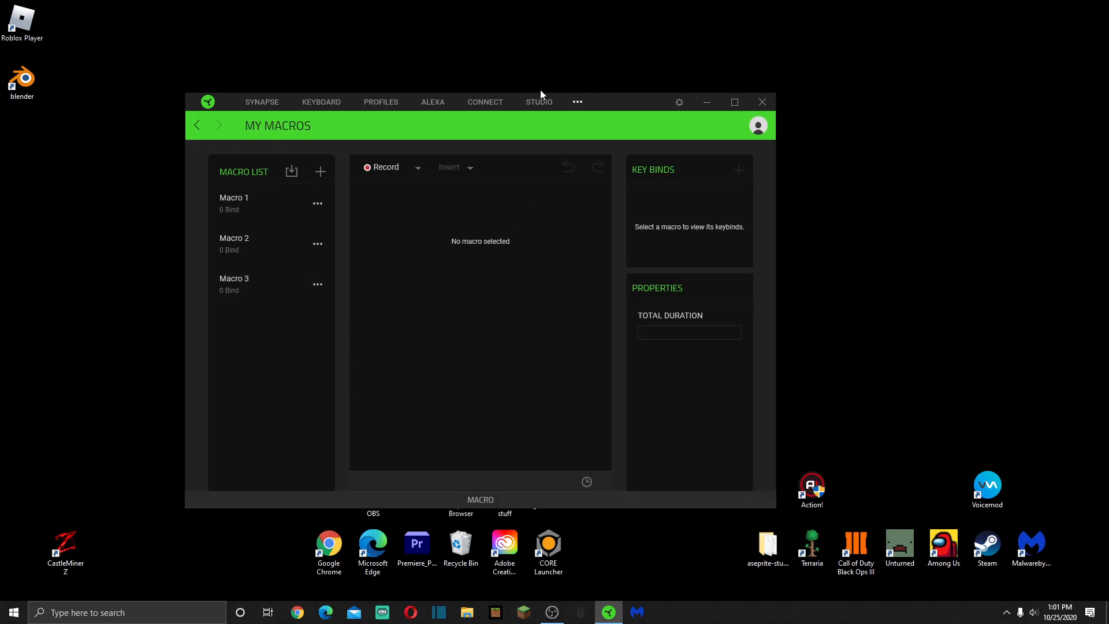
{"action": "mouse_move", "coordinate": [510, 127]}
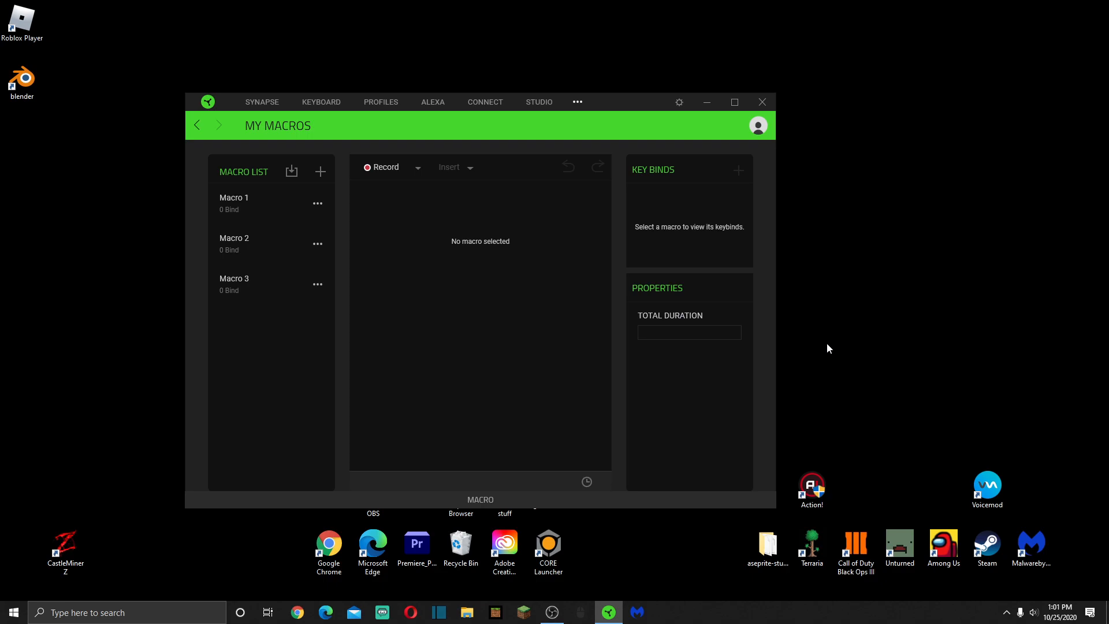
{"action": "mouse_move", "coordinate": [624, 407]}
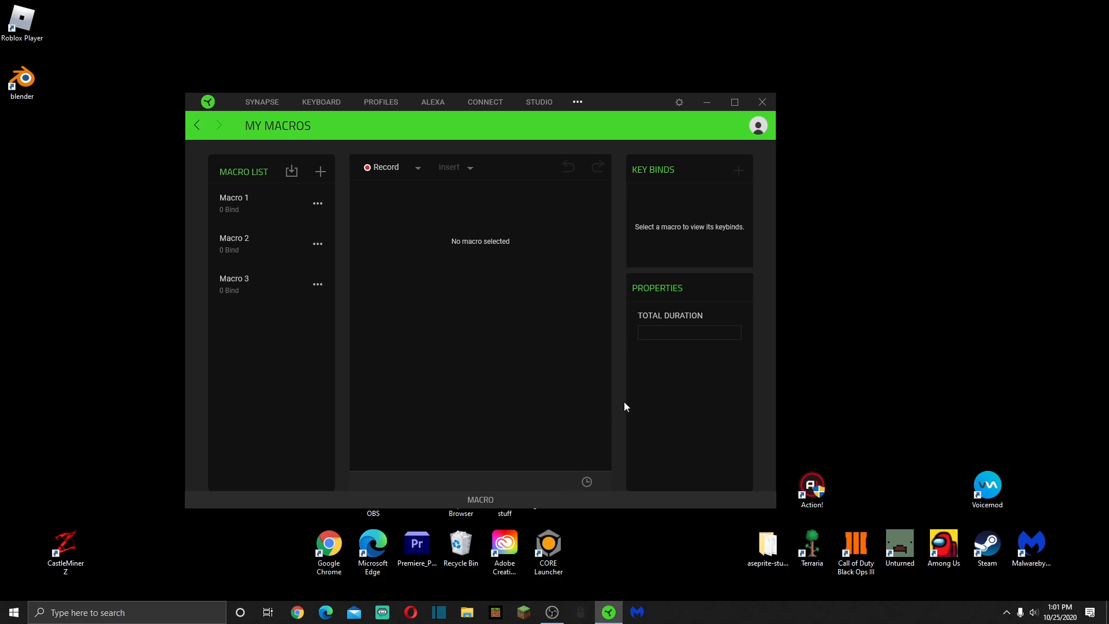
{"action": "mouse_move", "coordinate": [618, 331]}
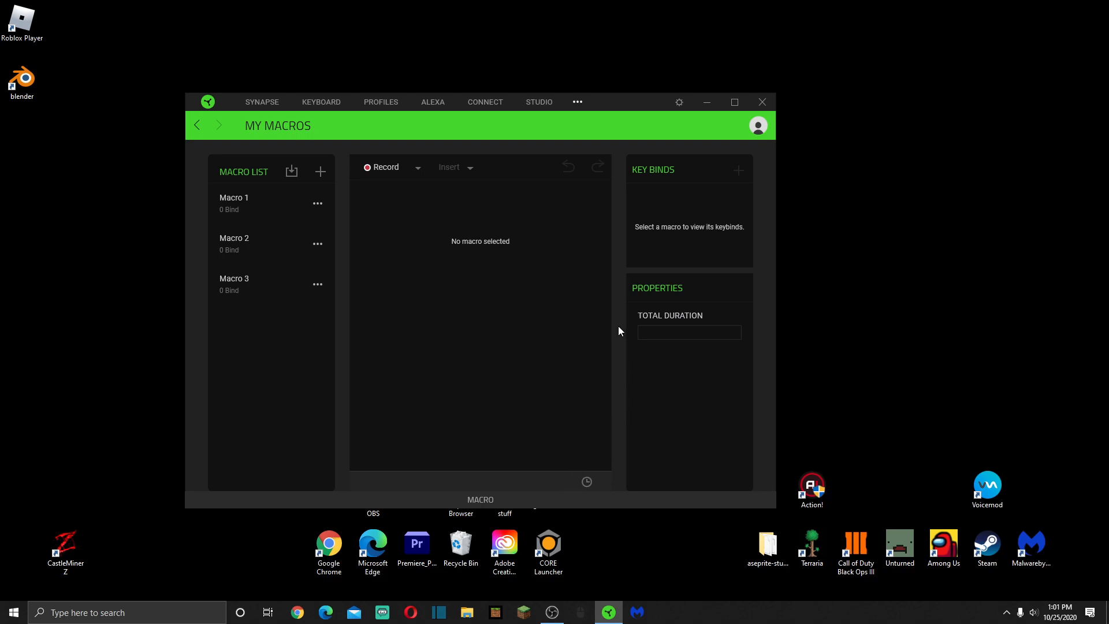
{"action": "mouse_move", "coordinate": [782, 256]}
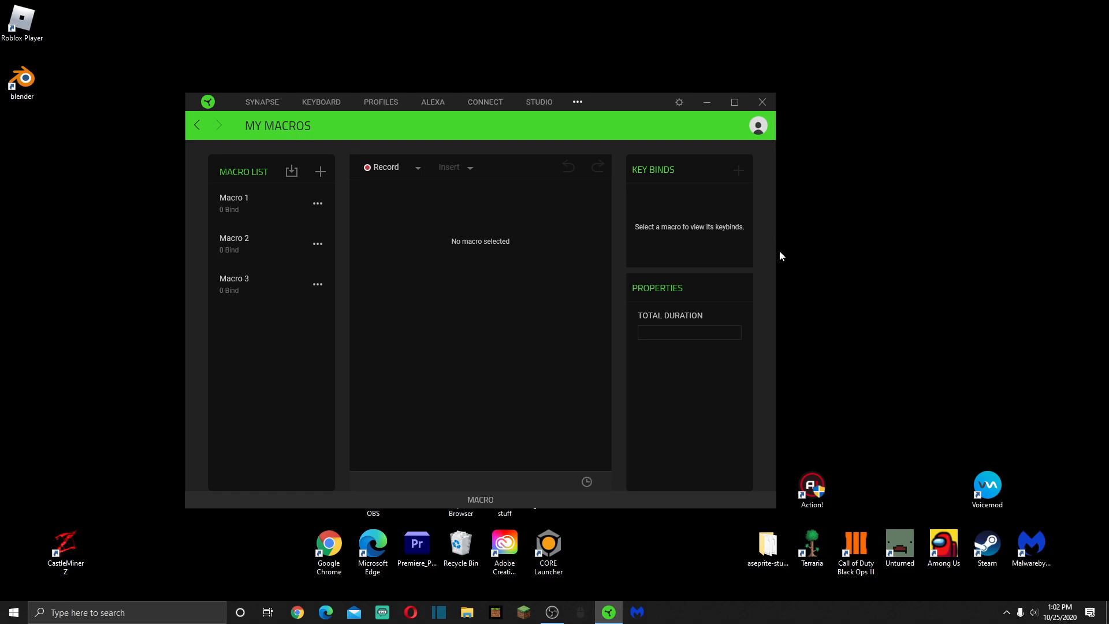
{"action": "mouse_move", "coordinate": [881, 298]}
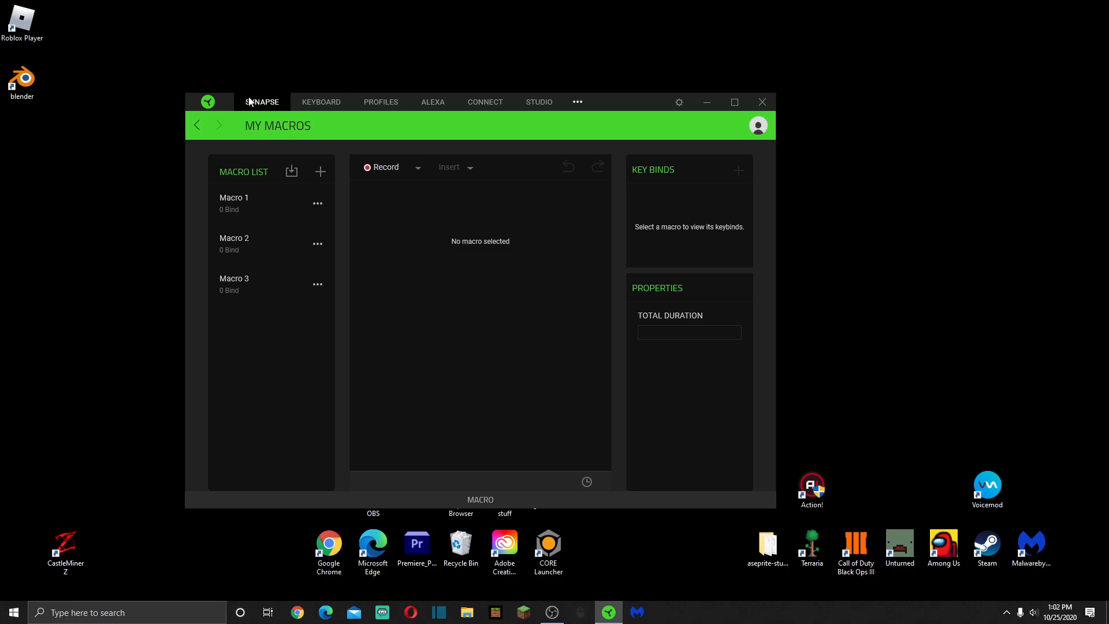
Go to the Synapse dashboard listing the Huntsman Elite and installed modules.
{"action": "left_click", "coordinate": [261, 101]}
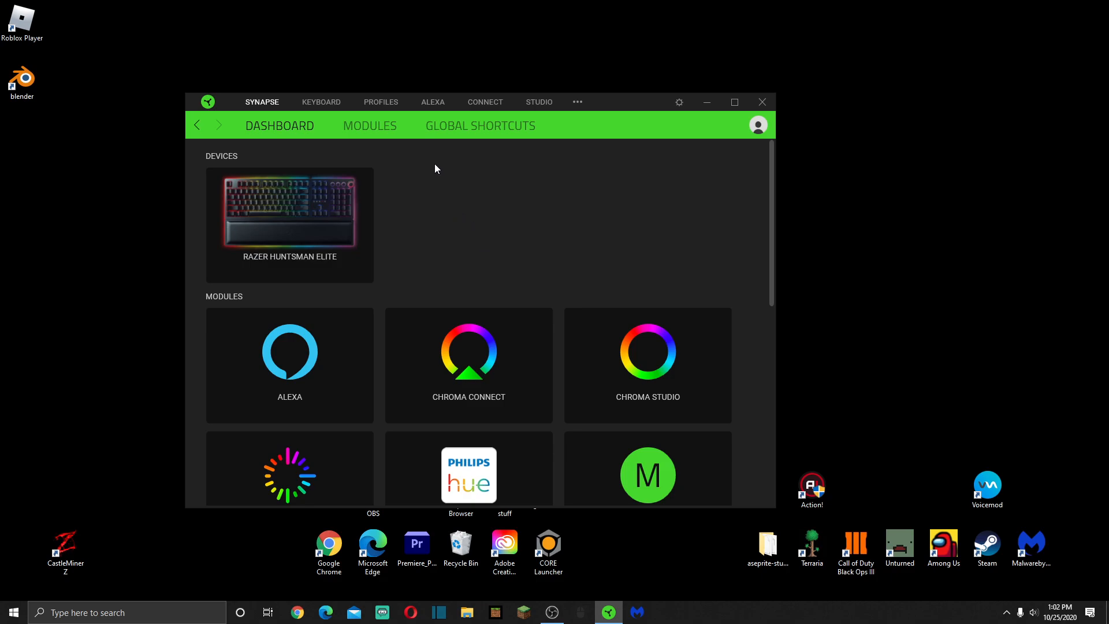
{"action": "mouse_move", "coordinate": [463, 238]}
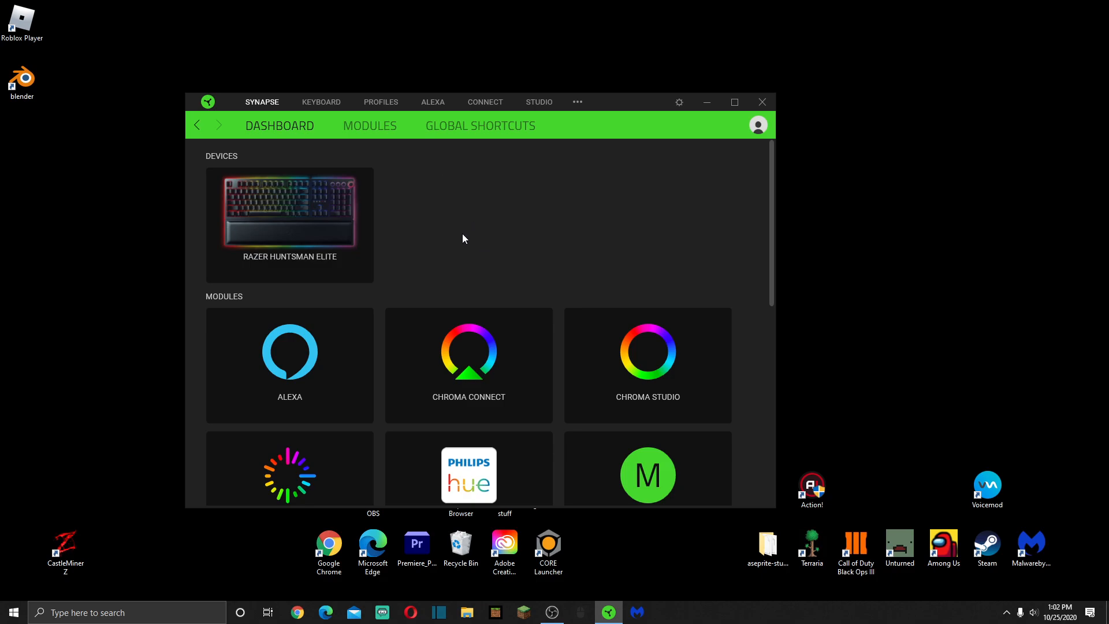
{"action": "mouse_move", "coordinate": [481, 196]}
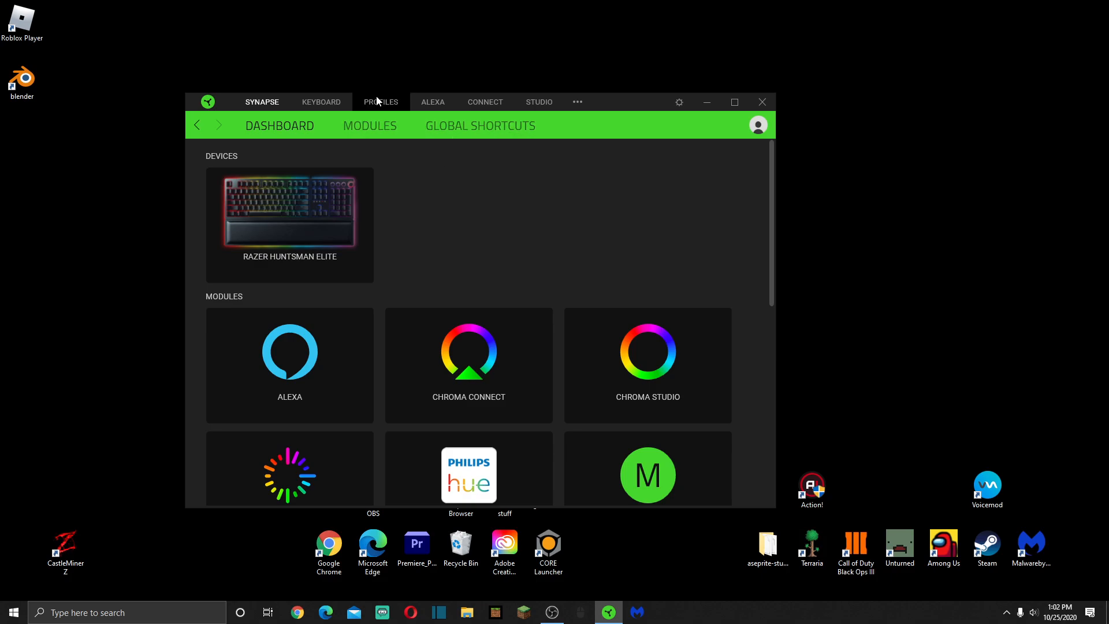
View the keyboard's Profiles area, then hide the Synapse window to the desktop.
{"action": "left_click", "coordinate": [381, 102]}
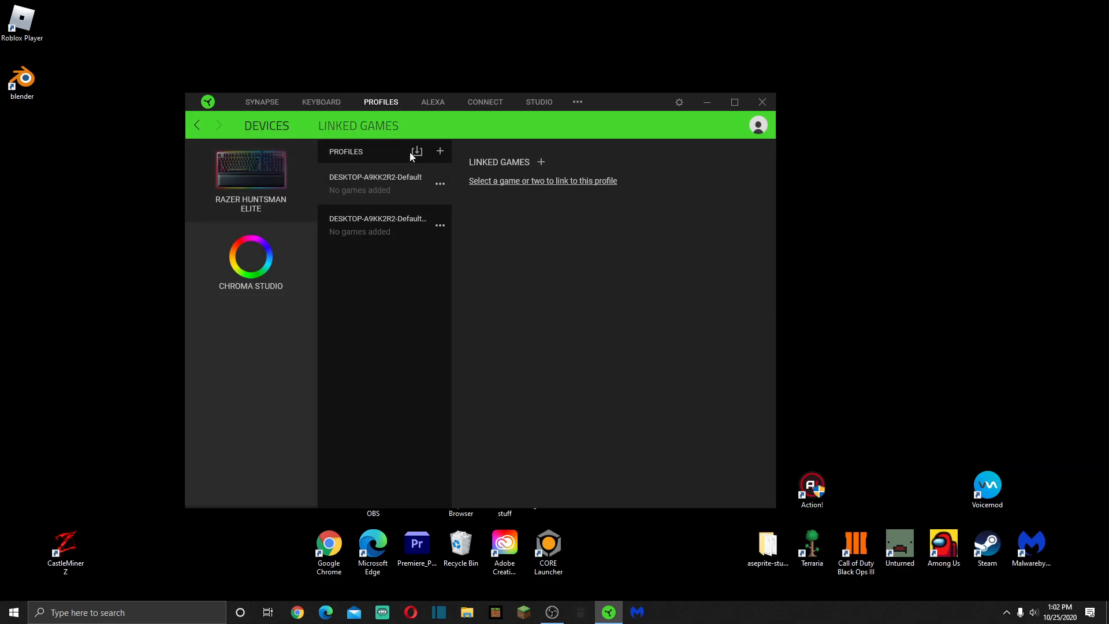
{"action": "mouse_move", "coordinate": [396, 244]}
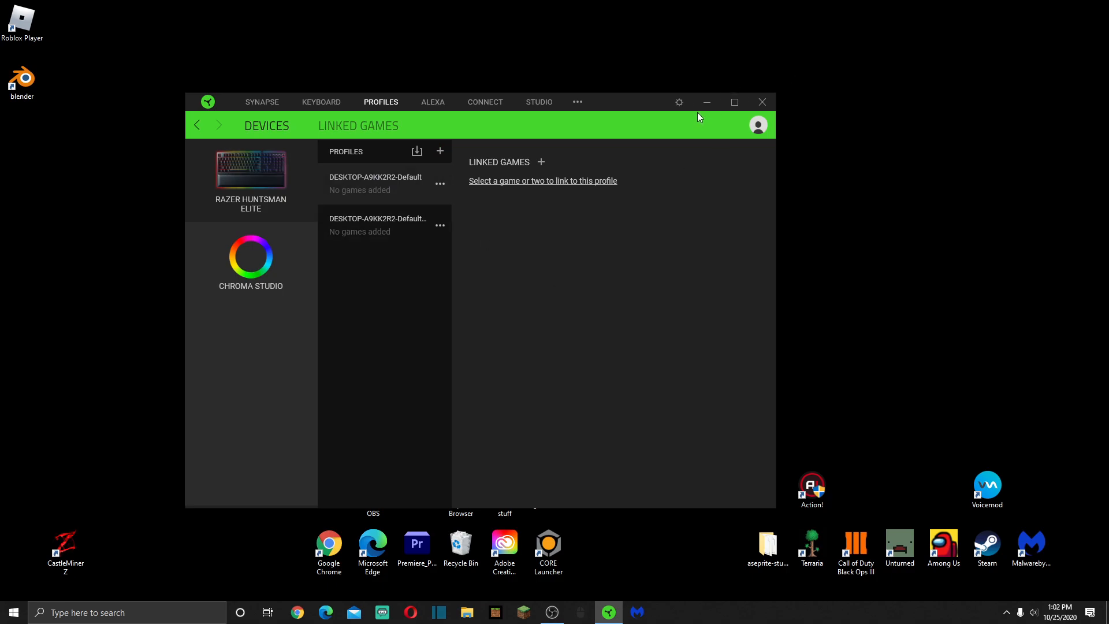
{"action": "left_click", "coordinate": [705, 101]}
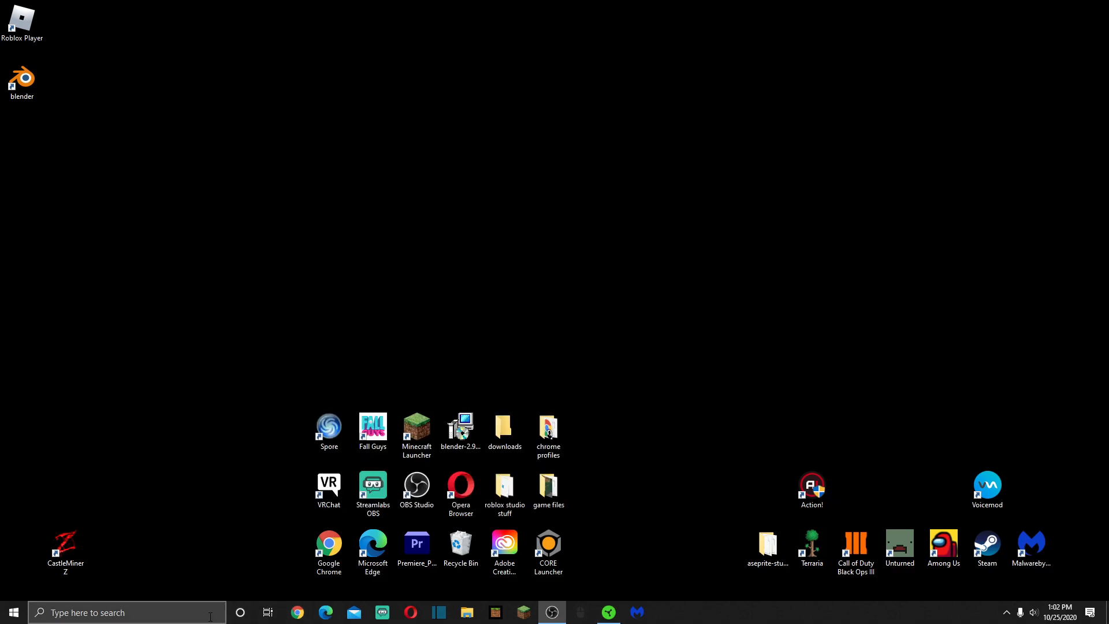
Search Windows for 'device' and launch Device Manager from the results.
{"action": "type", "text": "d"}
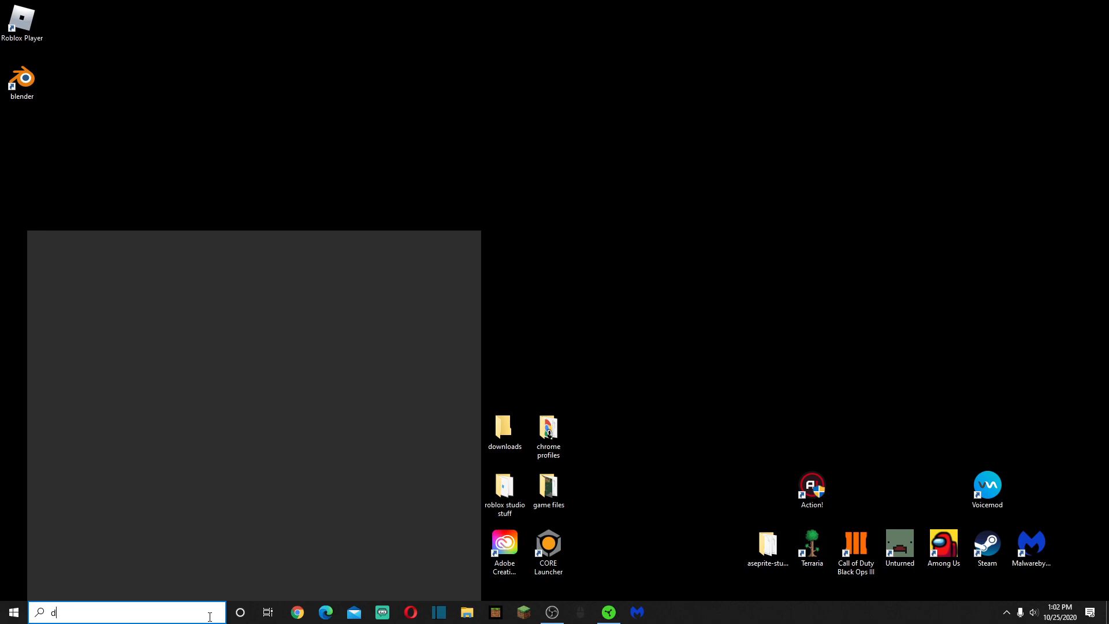
{"action": "type", "text": "evice"}
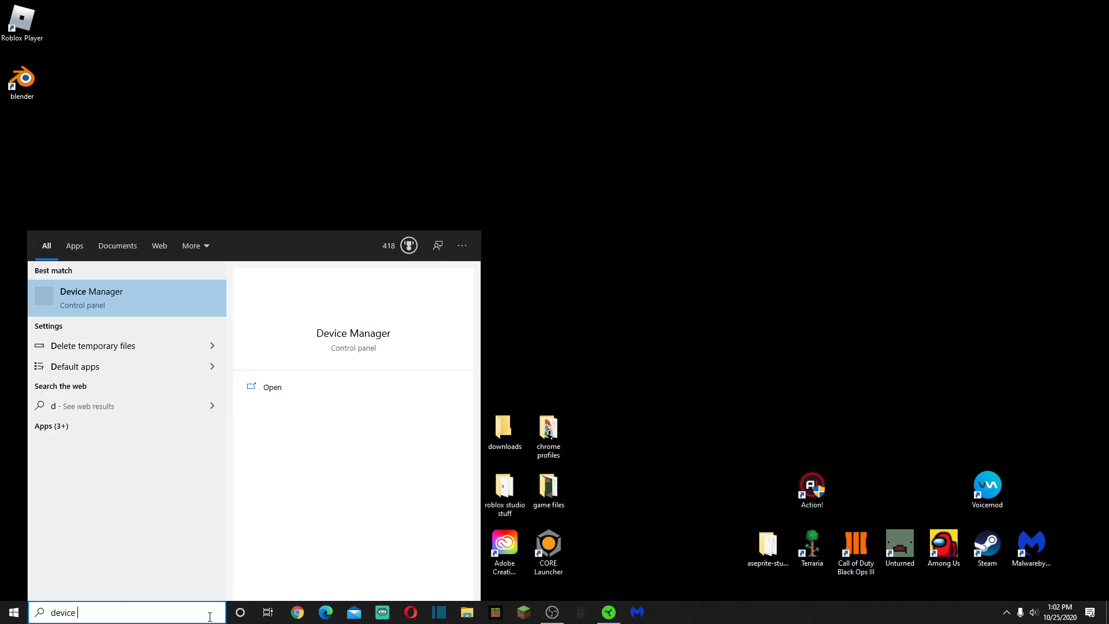
{"action": "key", "text": "backspace"}
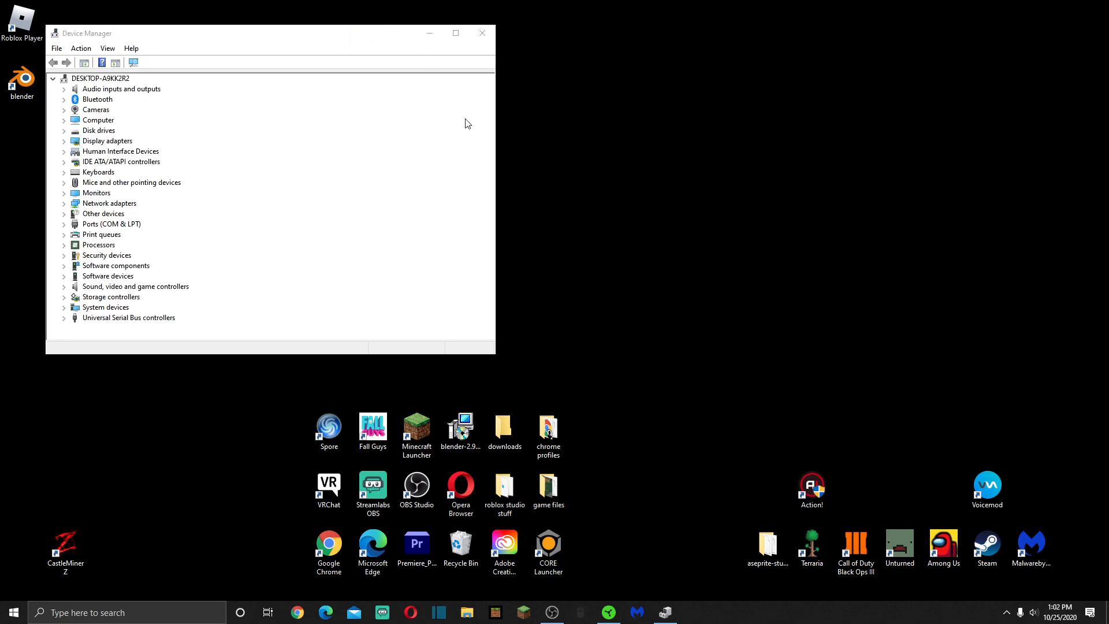
Centre Device Manager and turn off power saving on the USB Root Hub (USB 3.0).
{"action": "left_click_drag", "start_coordinate": [269, 34], "coordinate": [582, 82]}
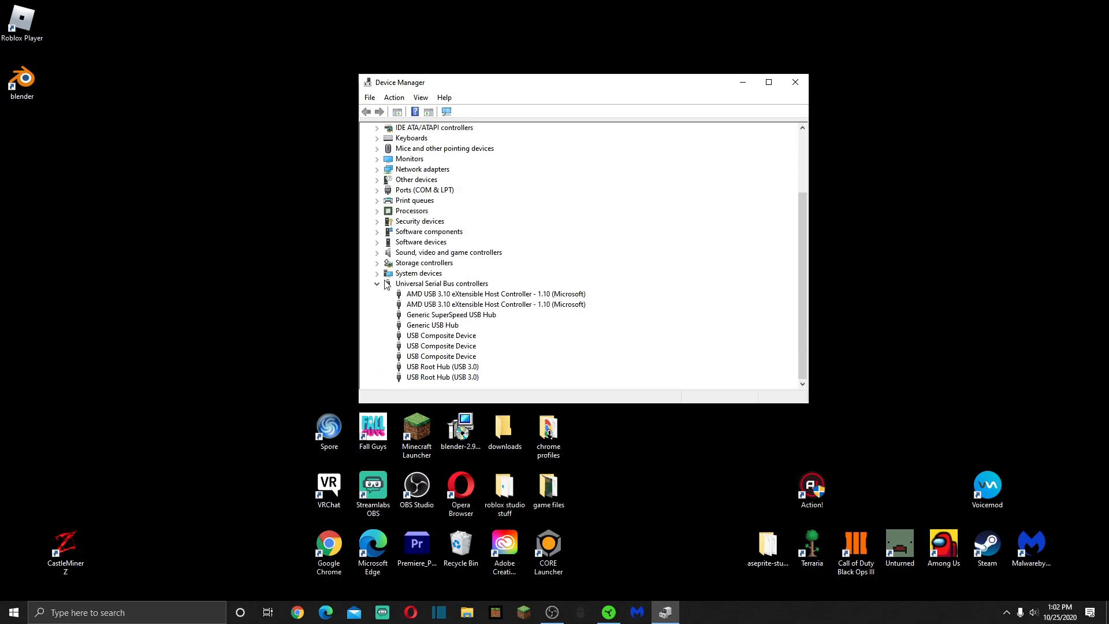
{"action": "left_click", "coordinate": [441, 377]}
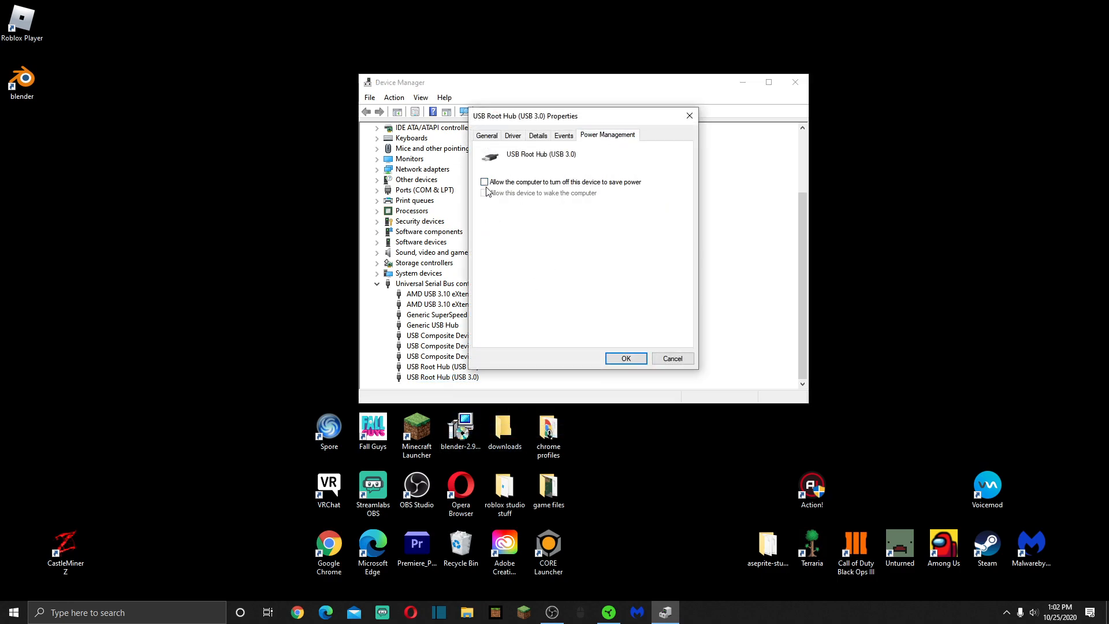
Uncheck power-saving turn-off on the second USB Root Hub, then close Device Manager.
{"action": "left_click", "coordinate": [485, 182]}
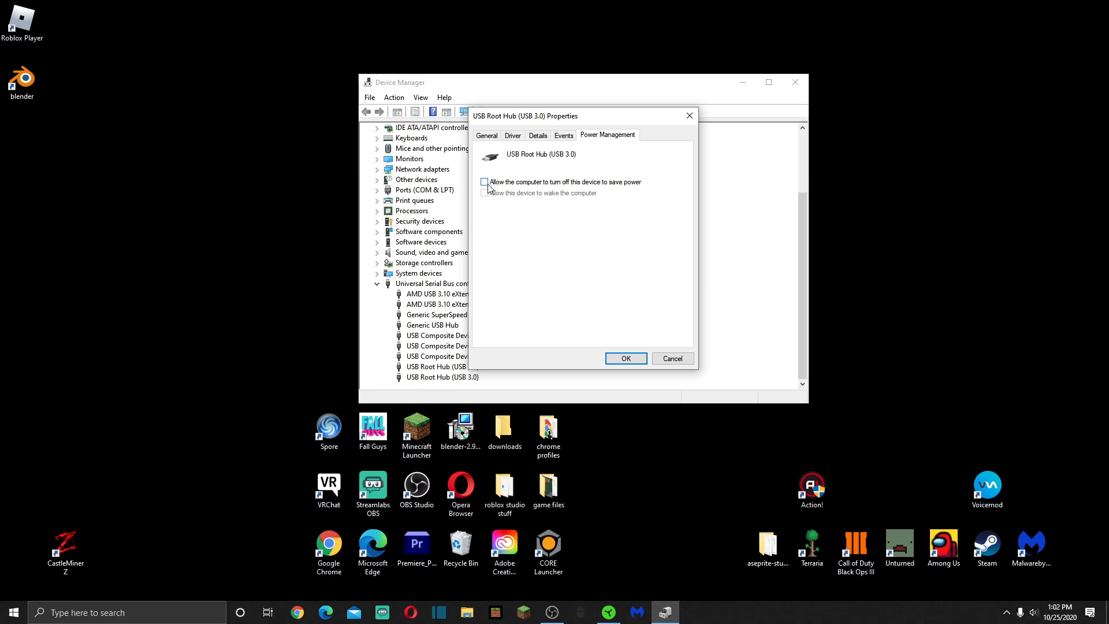
{"action": "left_click", "coordinate": [485, 182]}
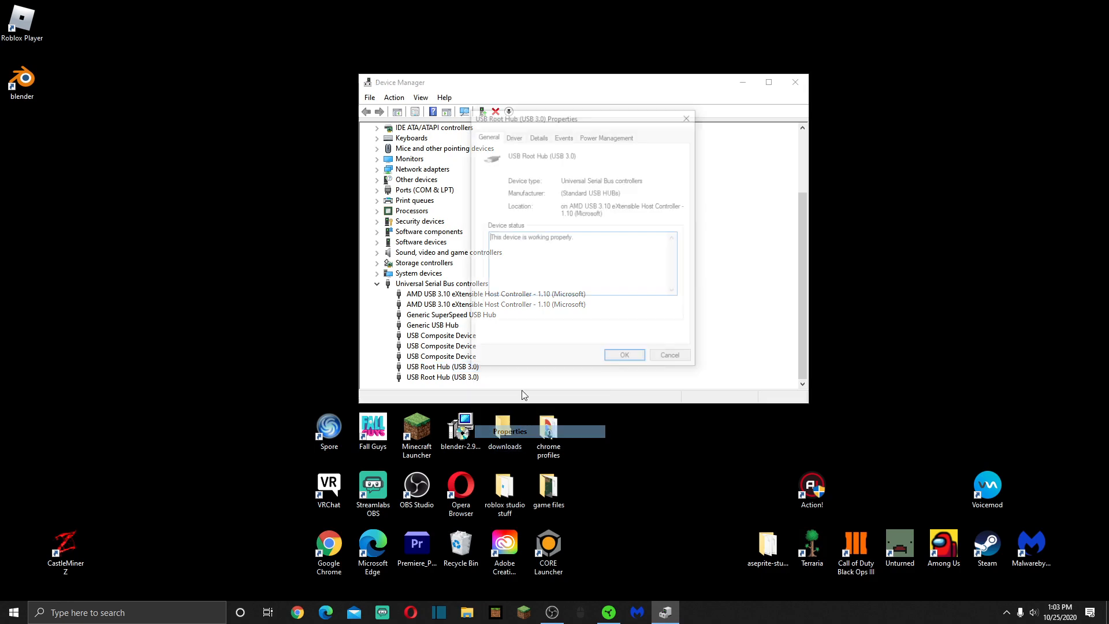
{"action": "left_click", "coordinate": [606, 135]}
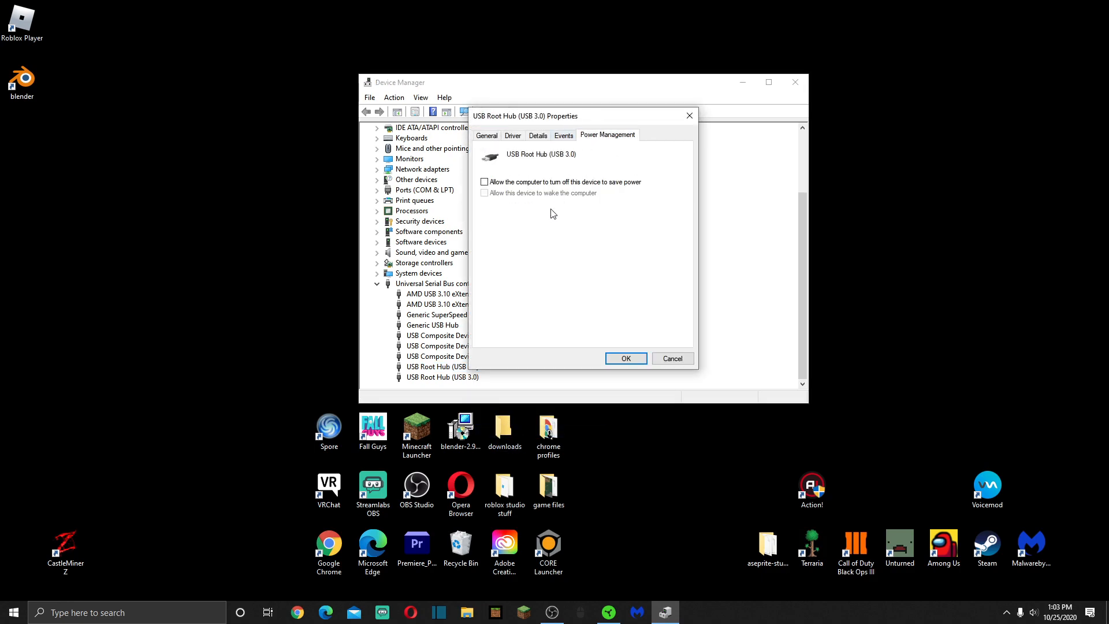
{"action": "left_click", "coordinate": [624, 358]}
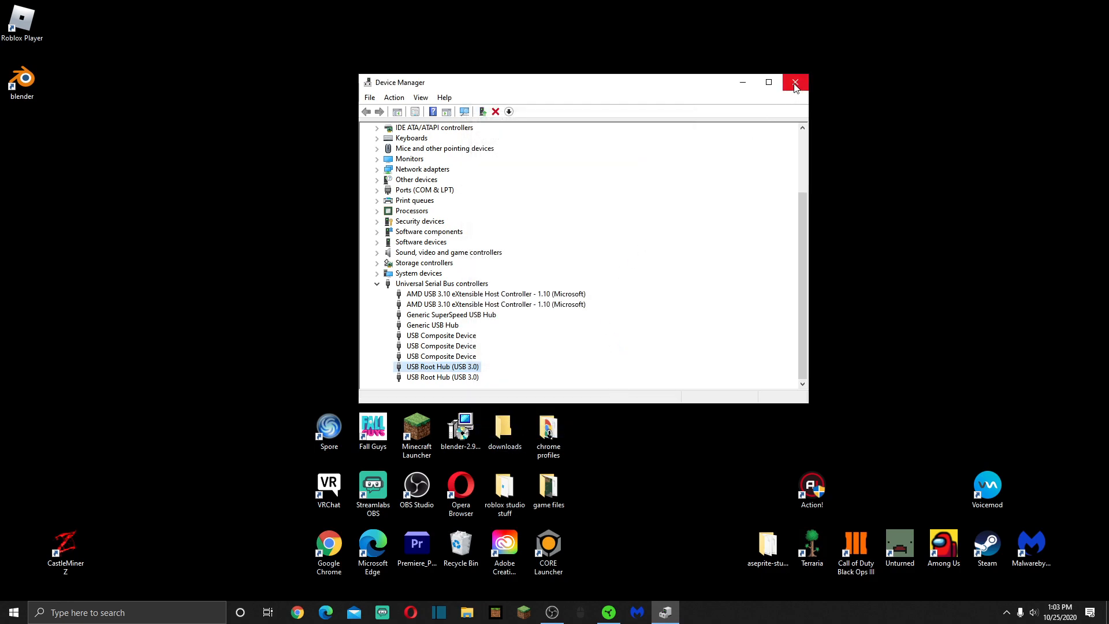
{"action": "left_click", "coordinate": [795, 82]}
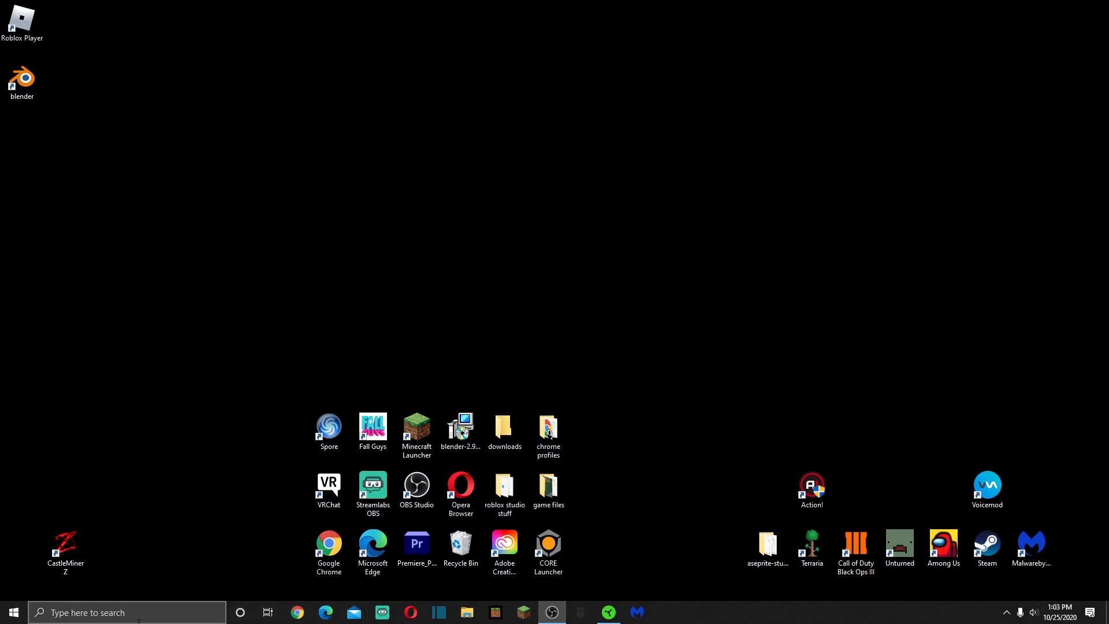
{"action": "left_click", "coordinate": [127, 611]}
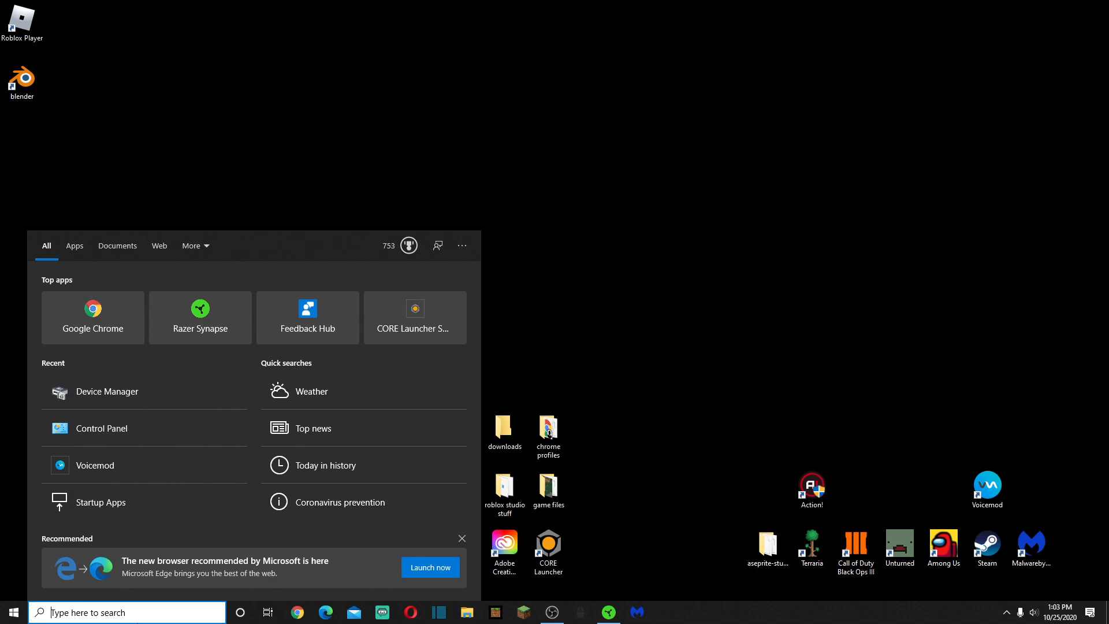
{"action": "type", "text": "d"}
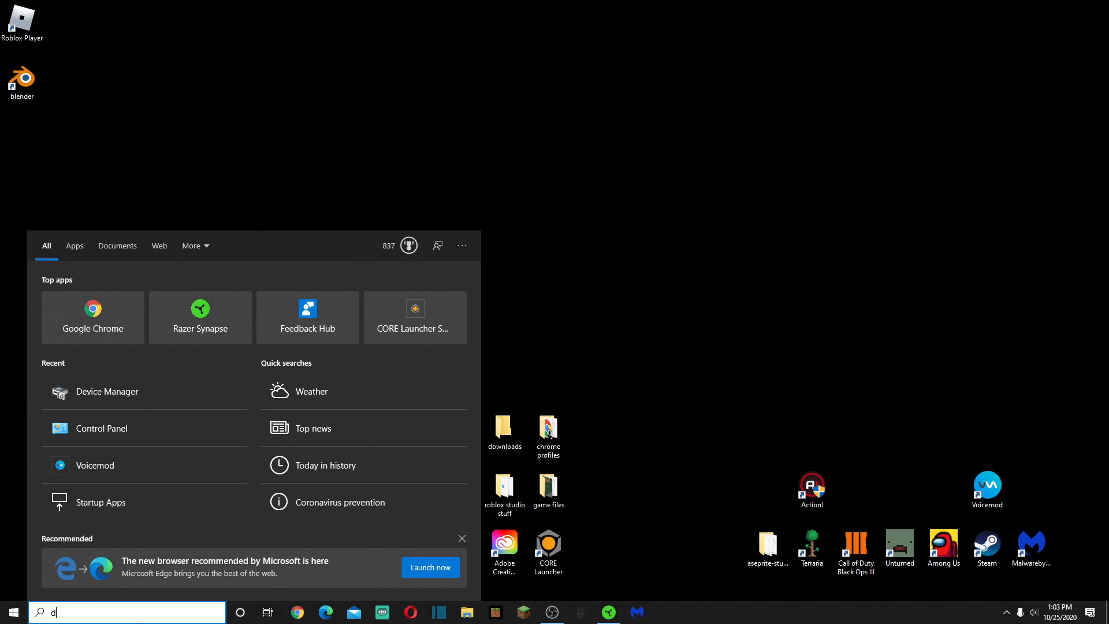
{"action": "type", "text": "evg"}
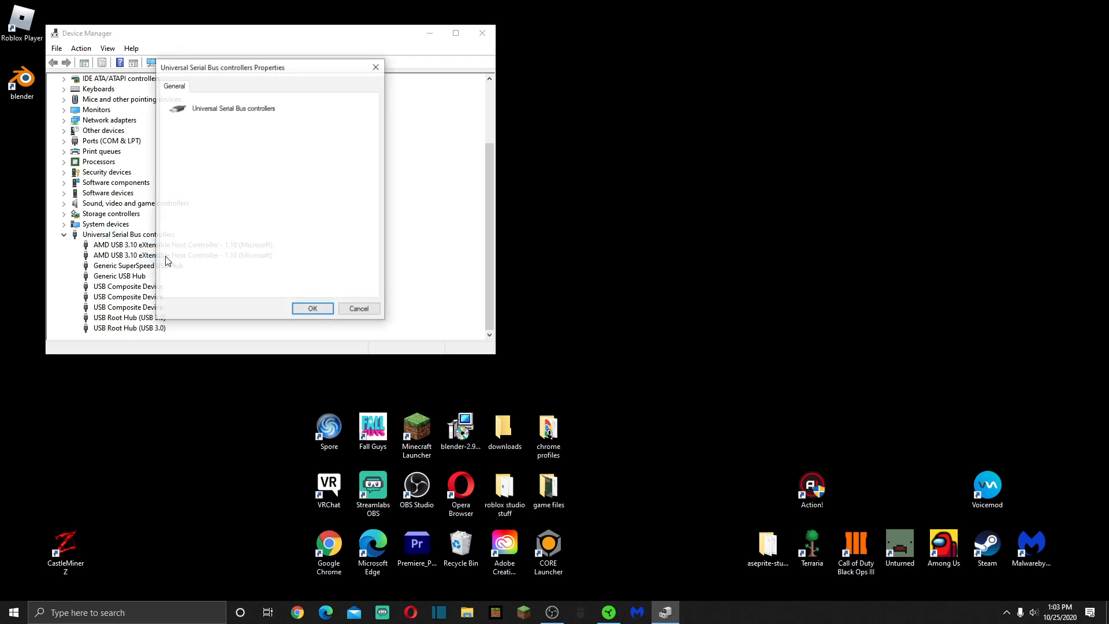
{"action": "left_click", "coordinate": [312, 308]}
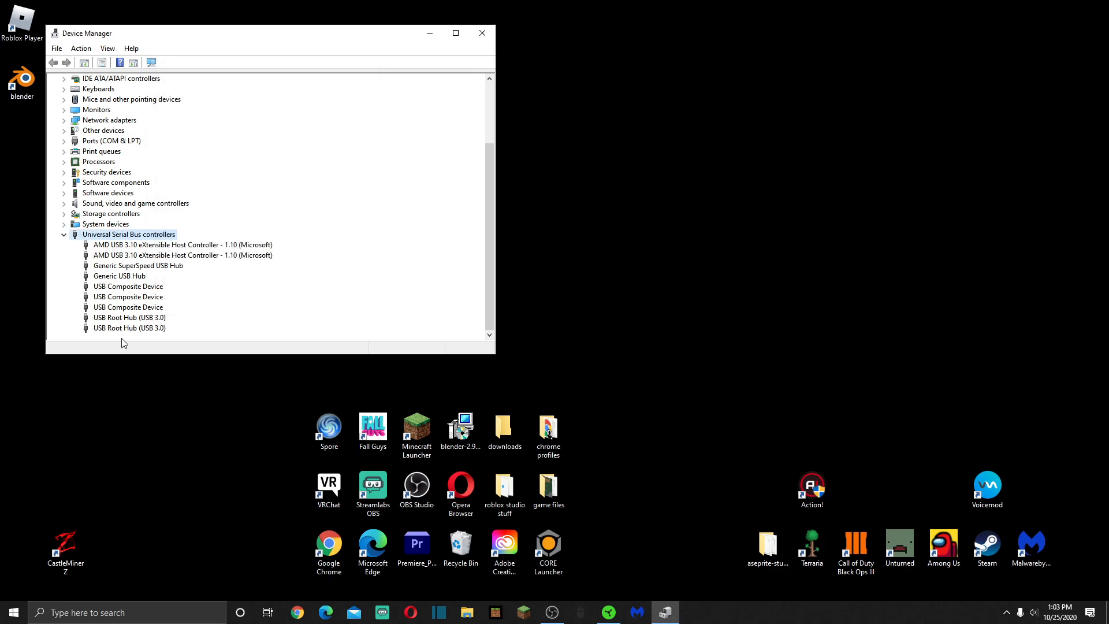
{"action": "right_click", "coordinate": [130, 328]}
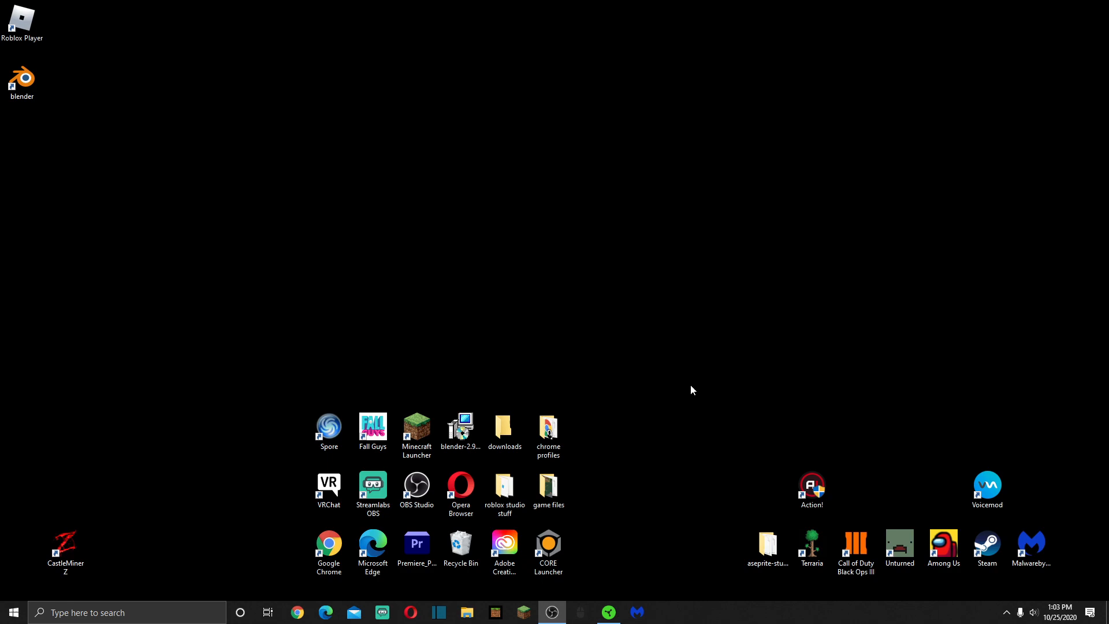
{"action": "mouse_move", "coordinate": [161, 492]}
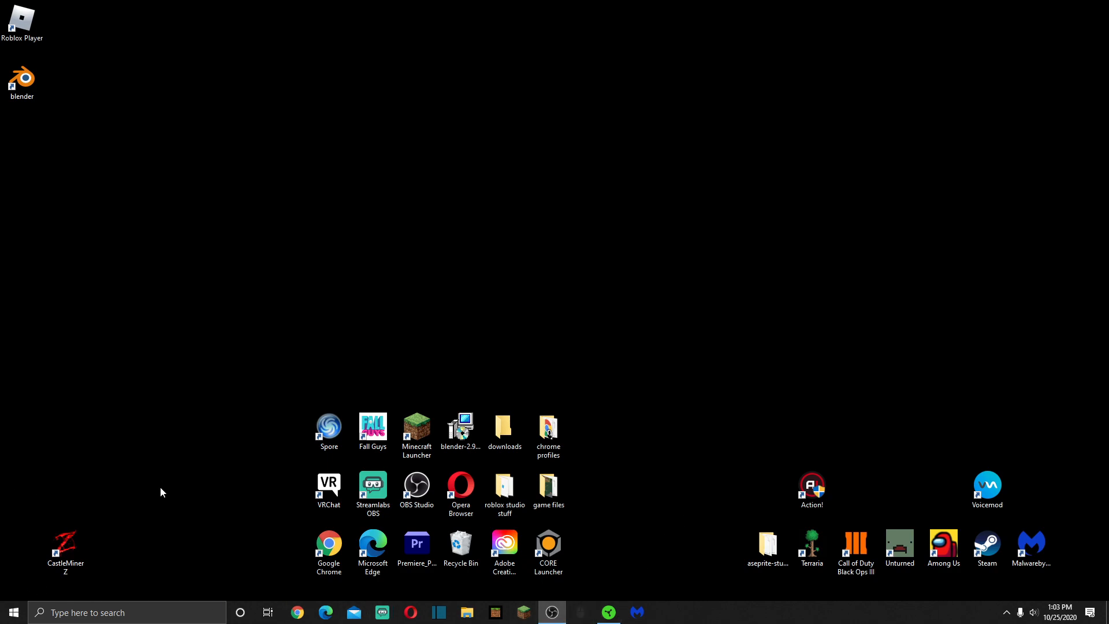
{"action": "mouse_move", "coordinate": [307, 53]}
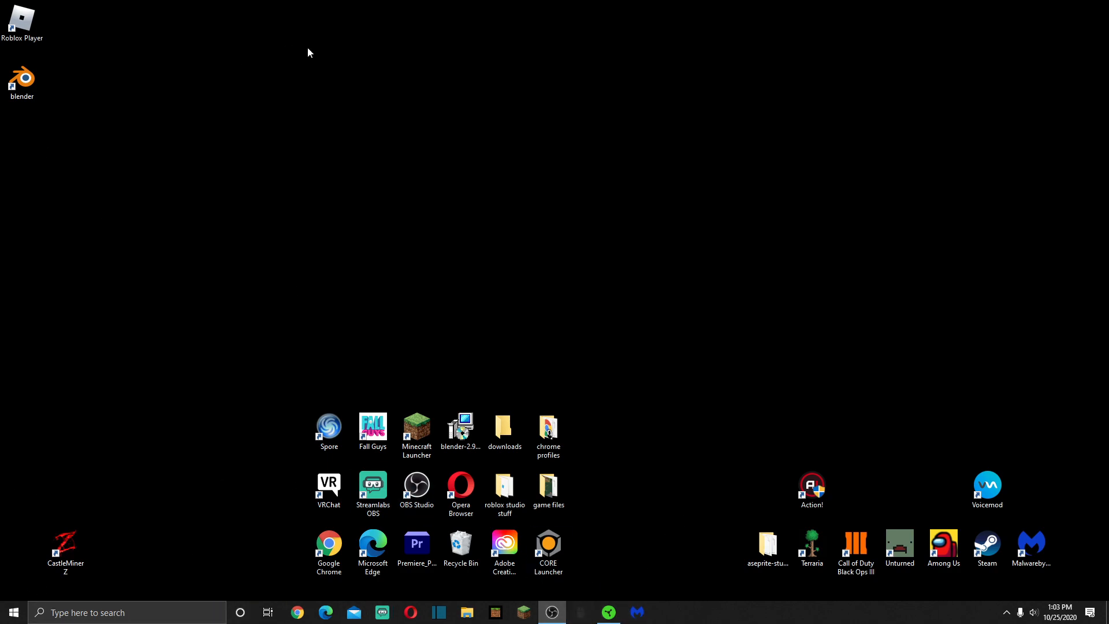